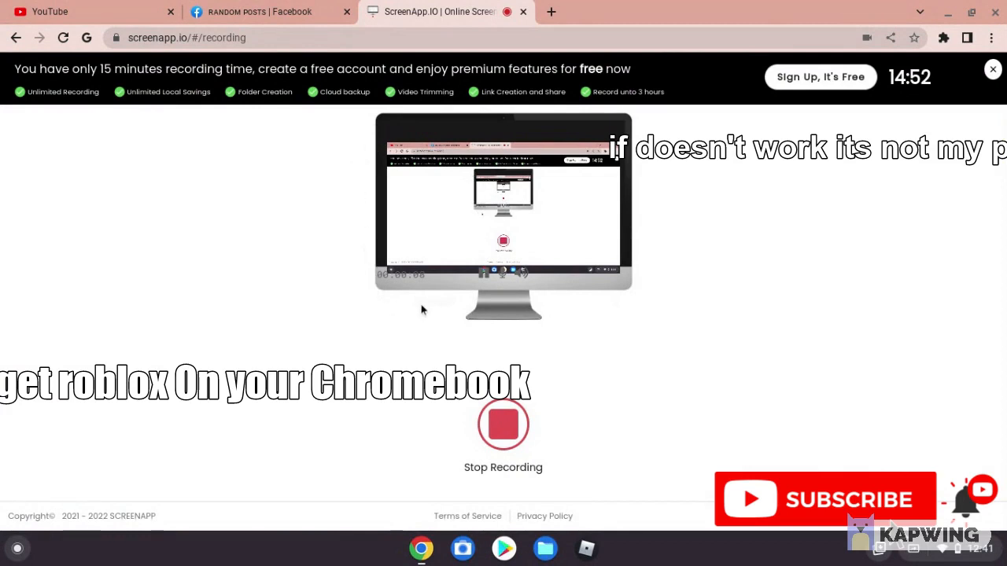
mouse_move(358, 220)
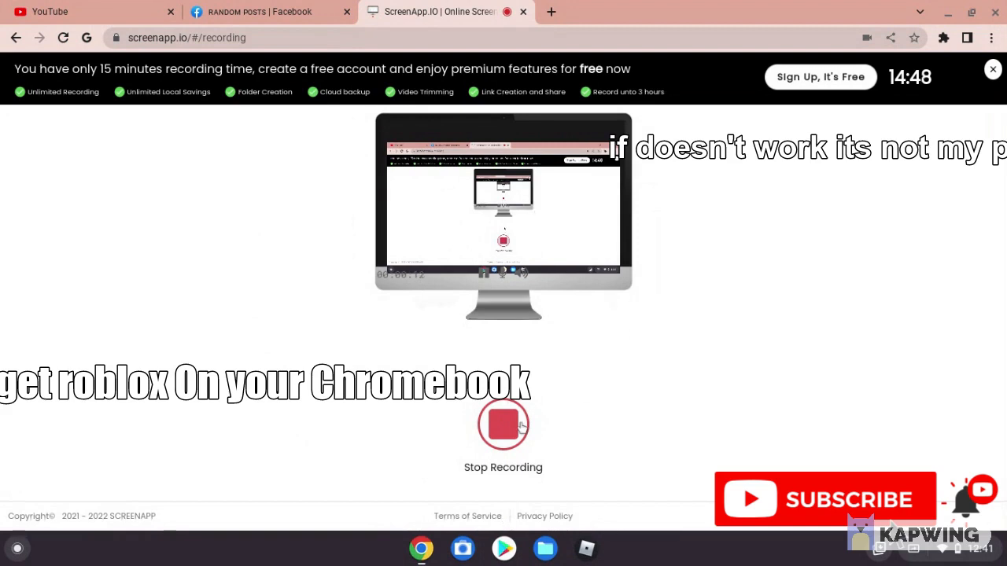
Step: Uninstall Roblox and its data via the shelf icon's context menu
right_click(586, 547)
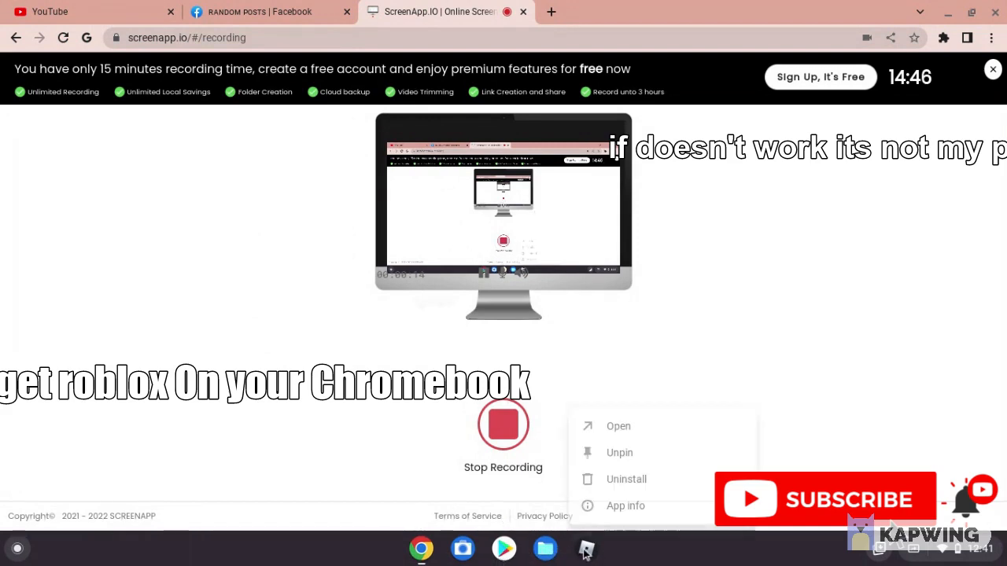
left_click(626, 478)
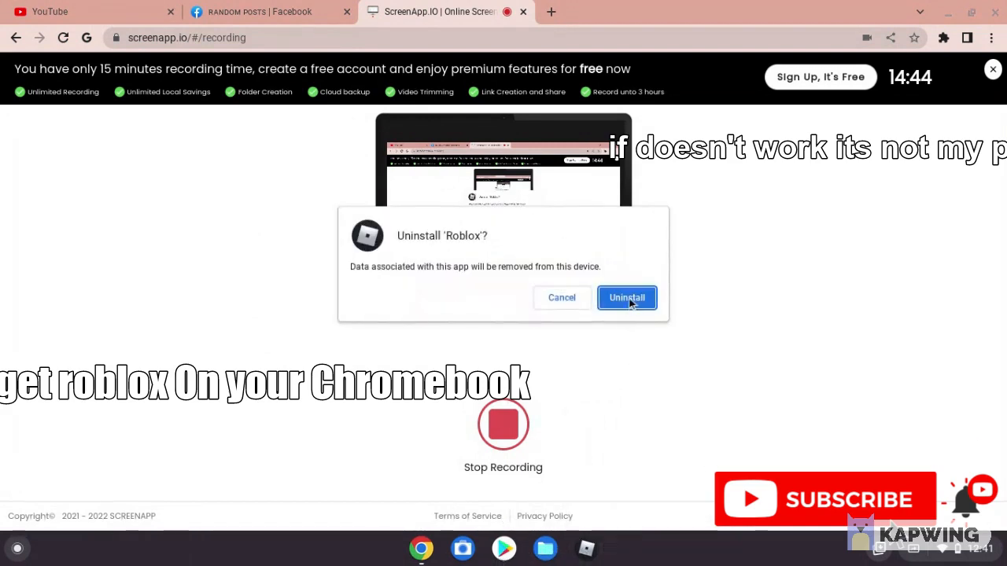
left_click(626, 297)
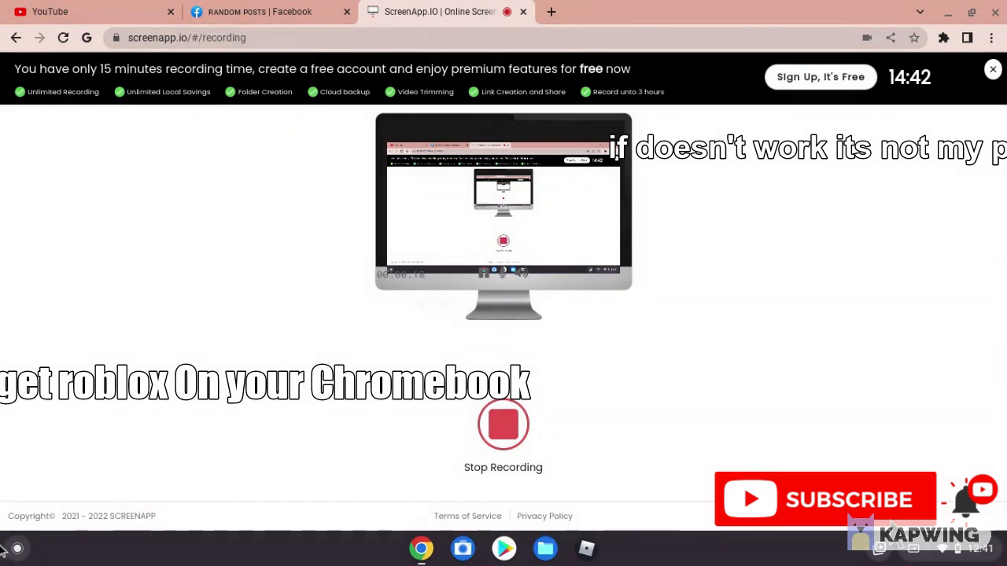
left_click(16, 548)
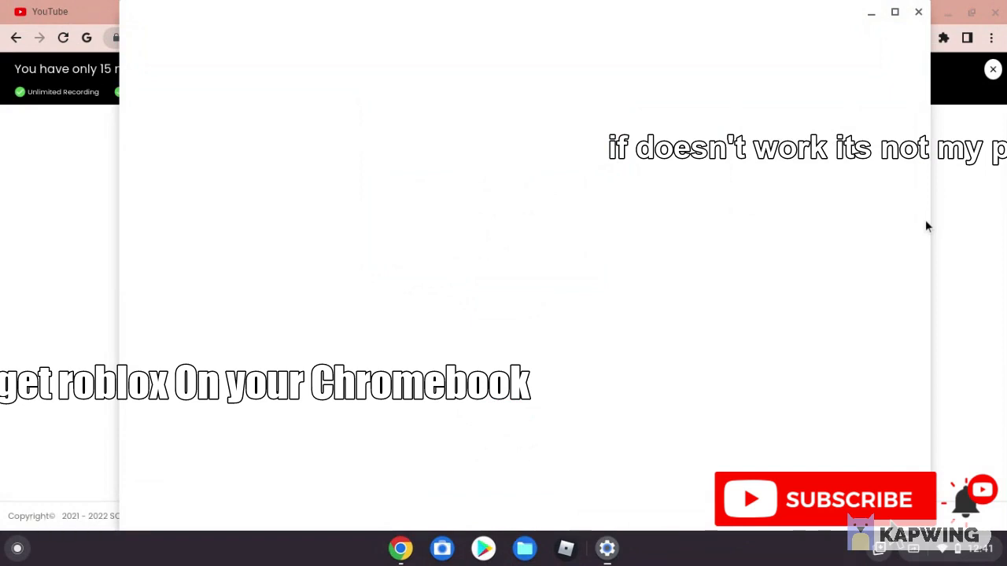
Step: Expand the Advanced sidebar categories and scroll to the Apps section's Google Play Store entry
left_click(607, 547)
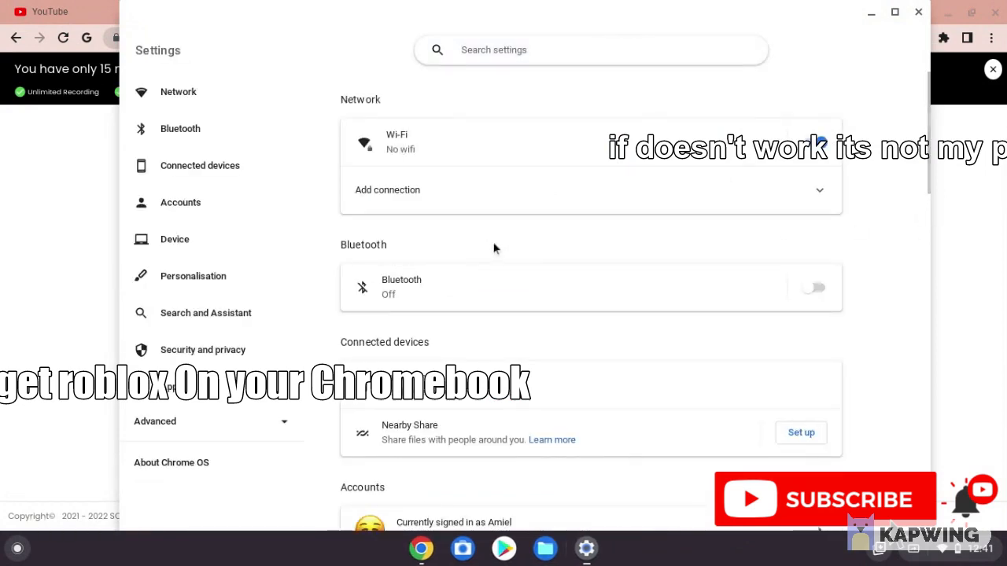
mouse_move(230, 428)
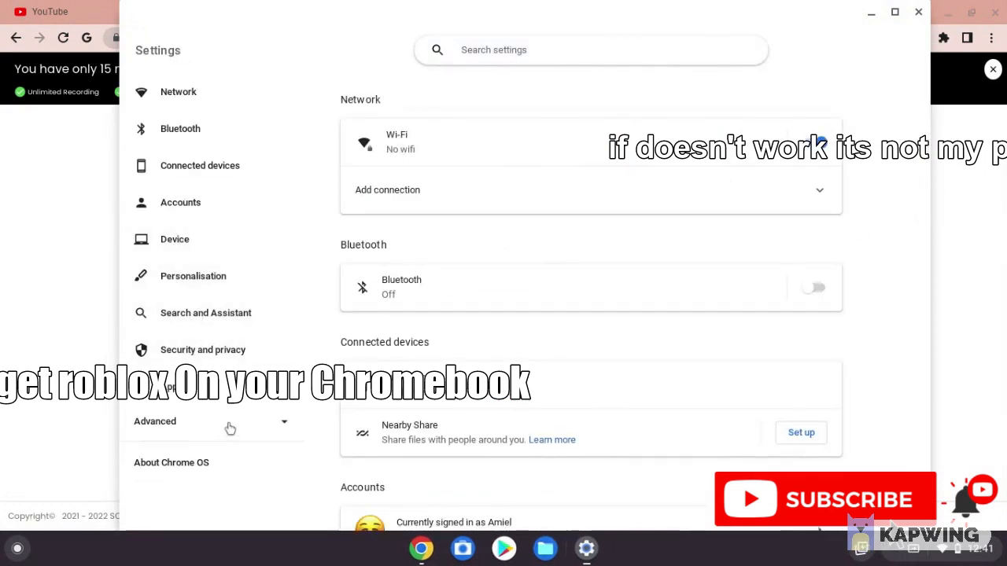
left_click(155, 421)
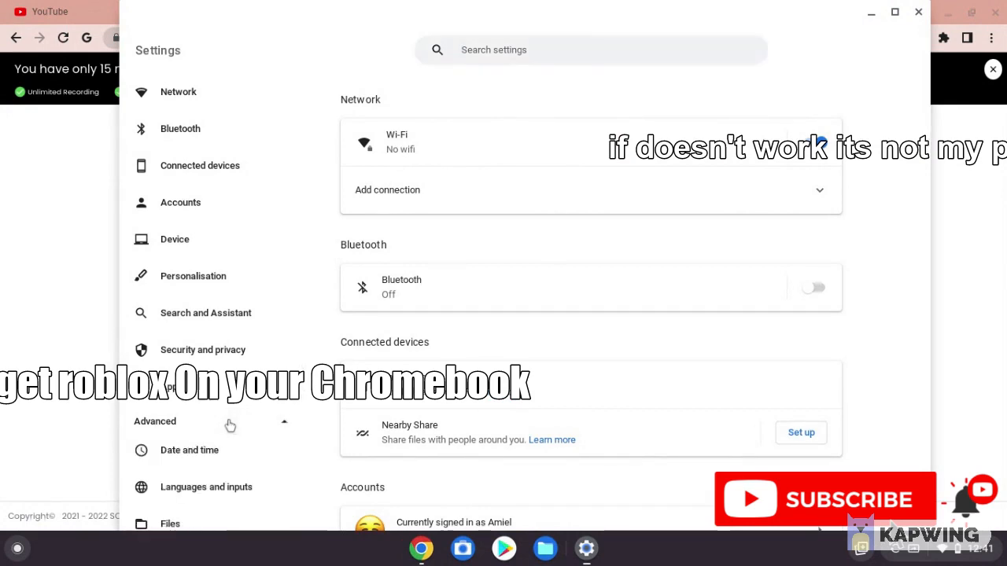
mouse_move(509, 269)
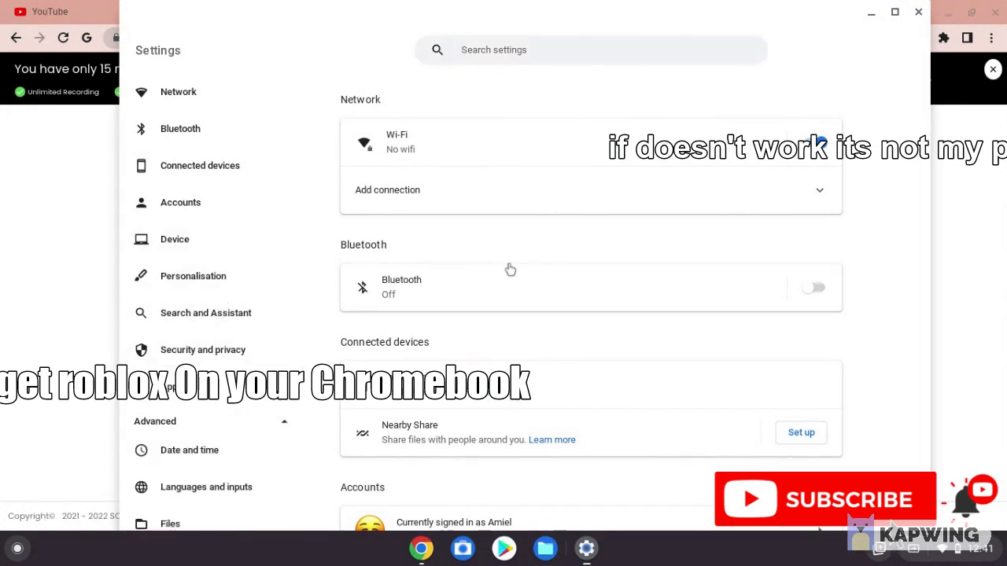
scroll("down", 3)
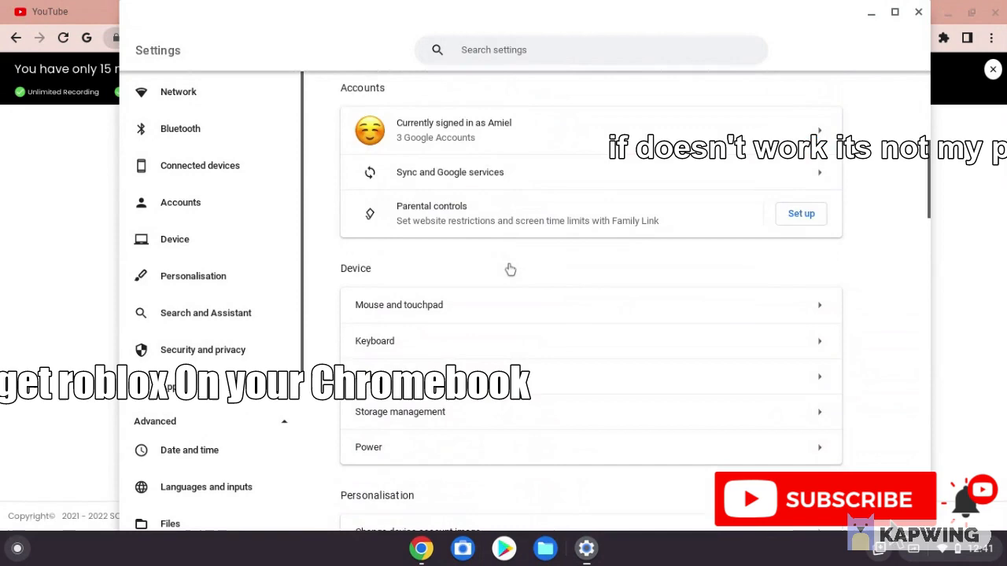
scroll("down", 3)
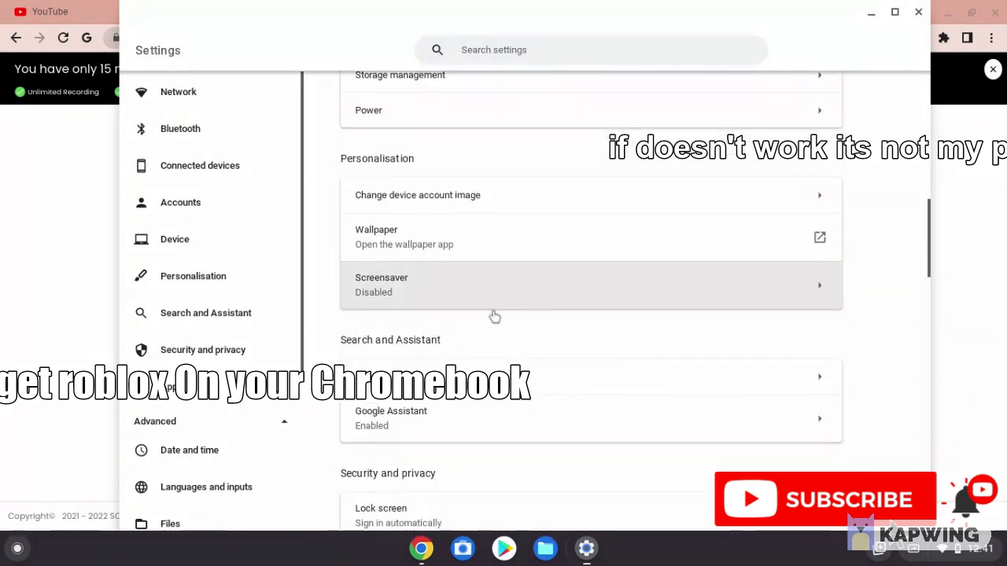
scroll("down", 3)
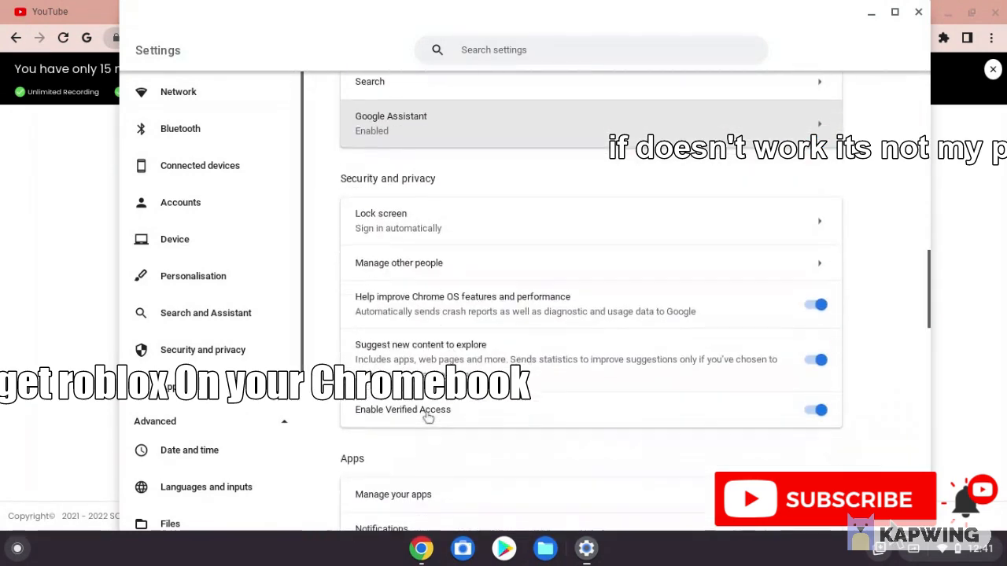
scroll("down", 3)
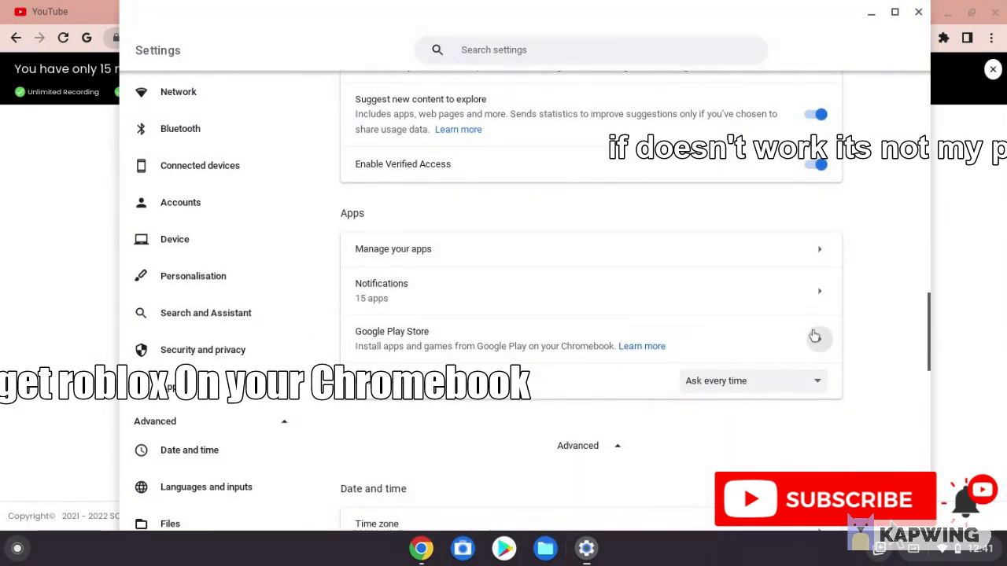
Step: Remove Google Play Store from the device via its Apps settings page
left_click(818, 336)
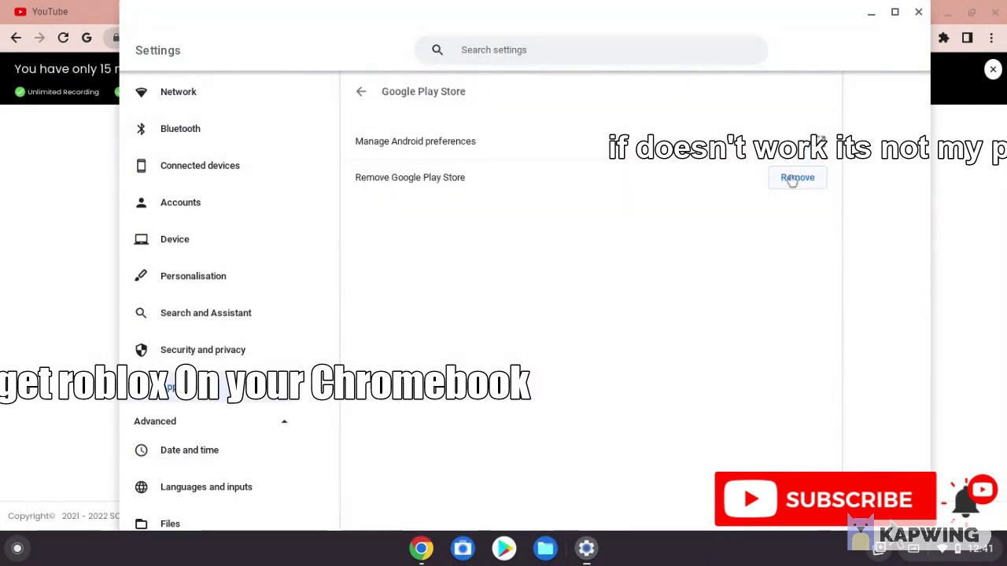
left_click(796, 176)
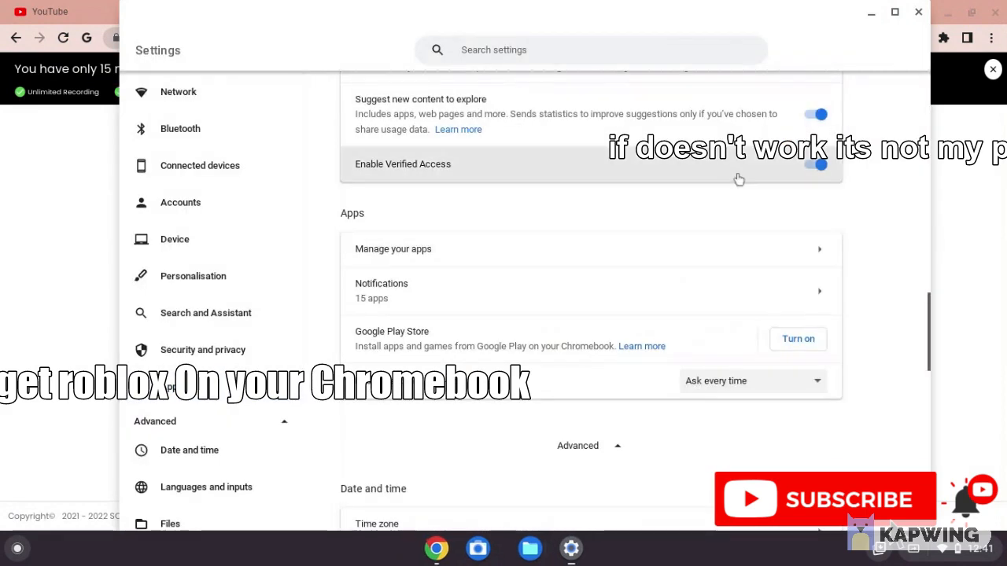
mouse_move(758, 261)
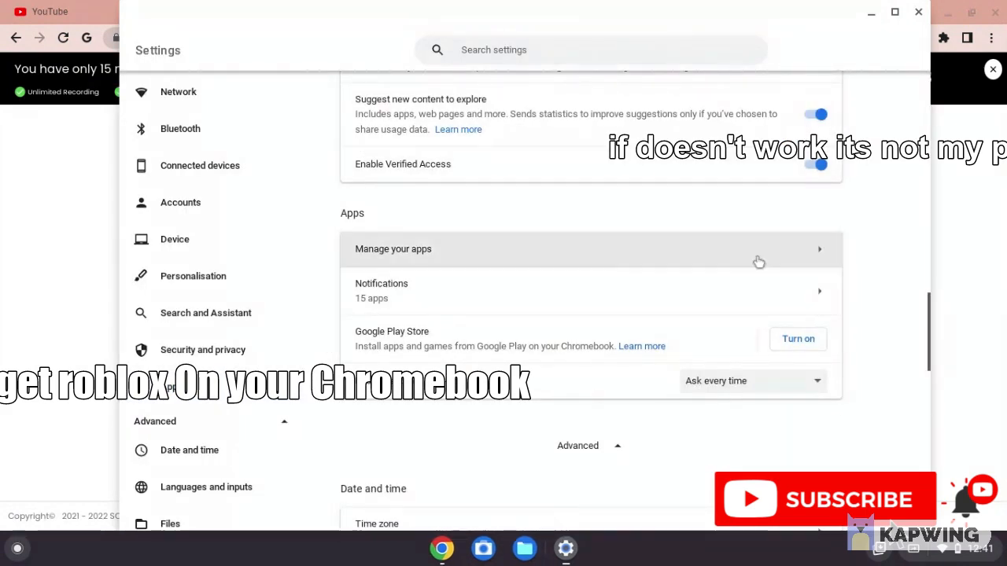
mouse_move(727, 352)
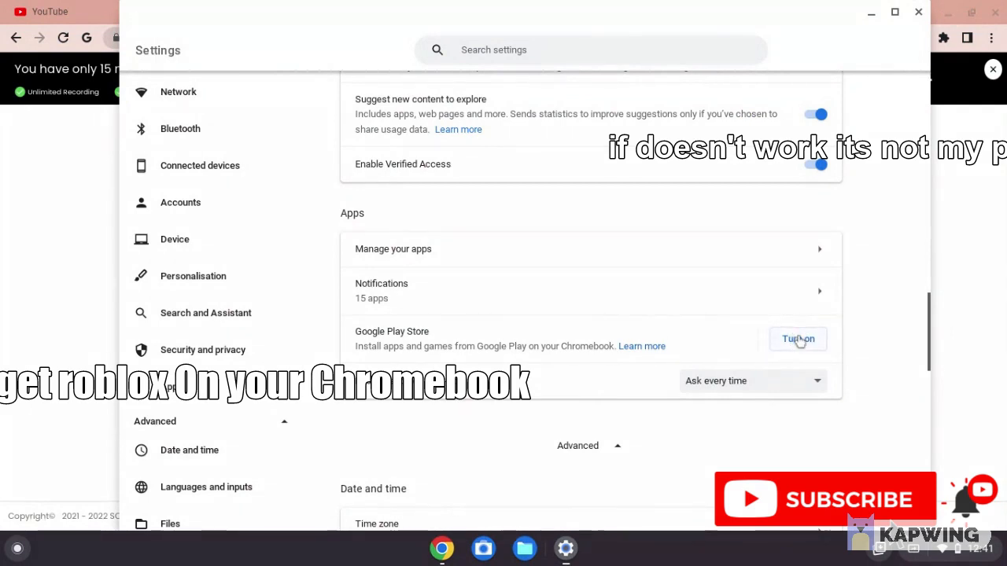
Step: Turn Google Play Store on again and accept the Google Play apps and services terms
left_click(798, 338)
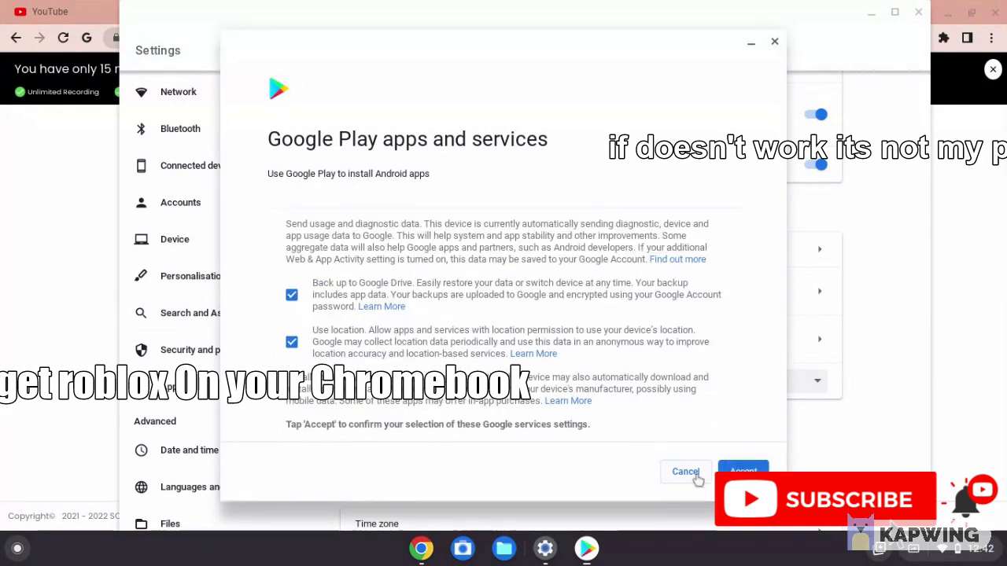
left_click(743, 470)
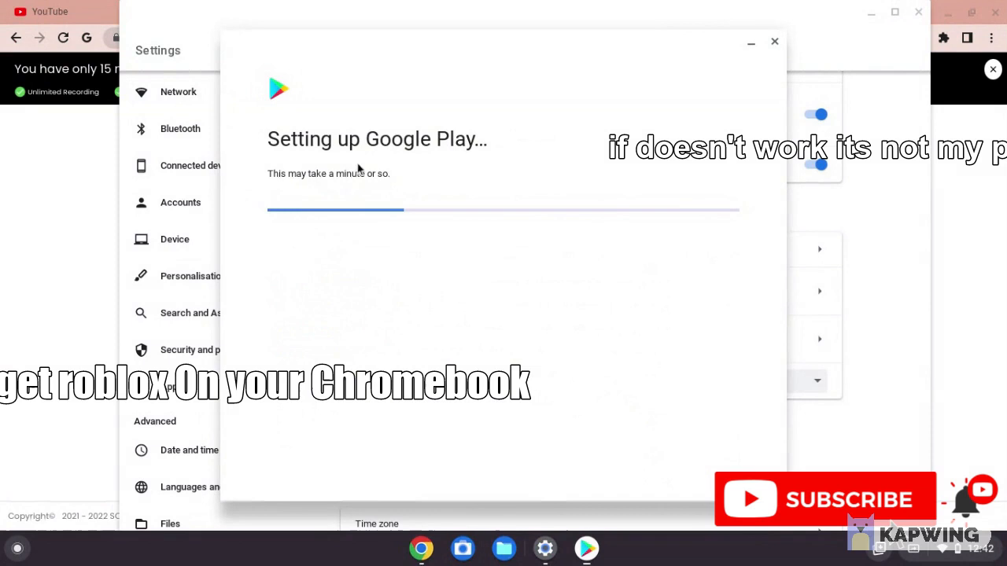
mouse_move(324, 202)
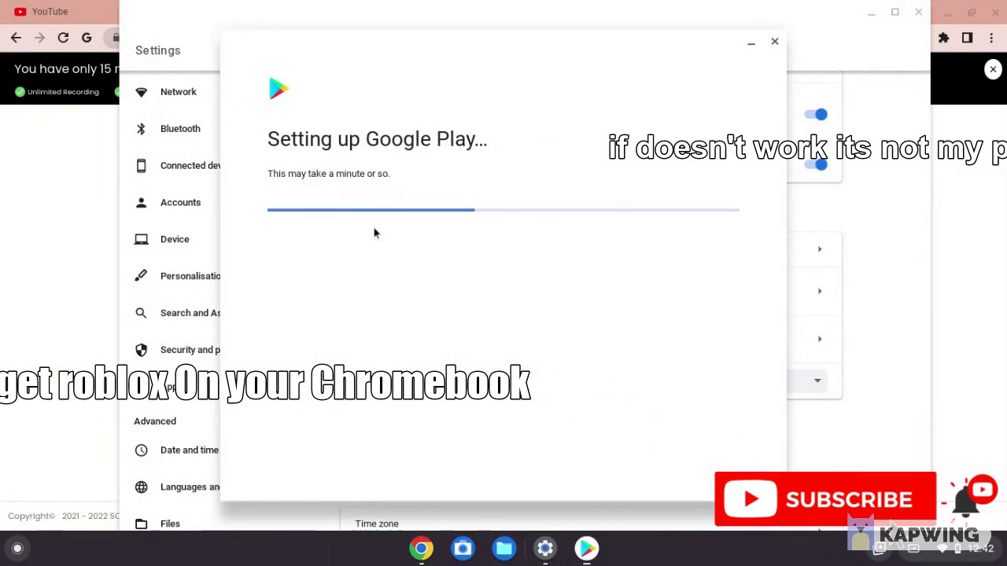
mouse_move(440, 149)
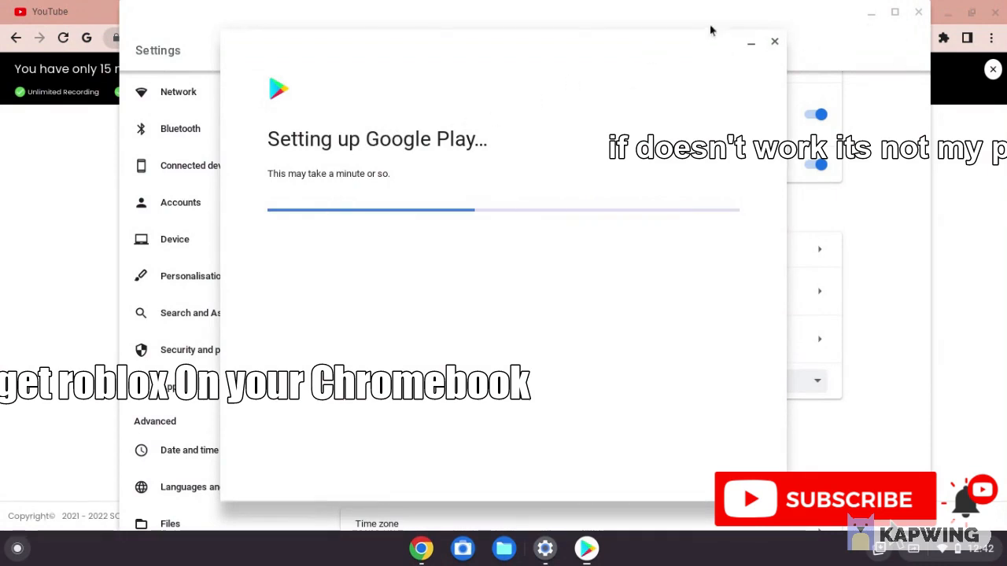
mouse_move(730, 94)
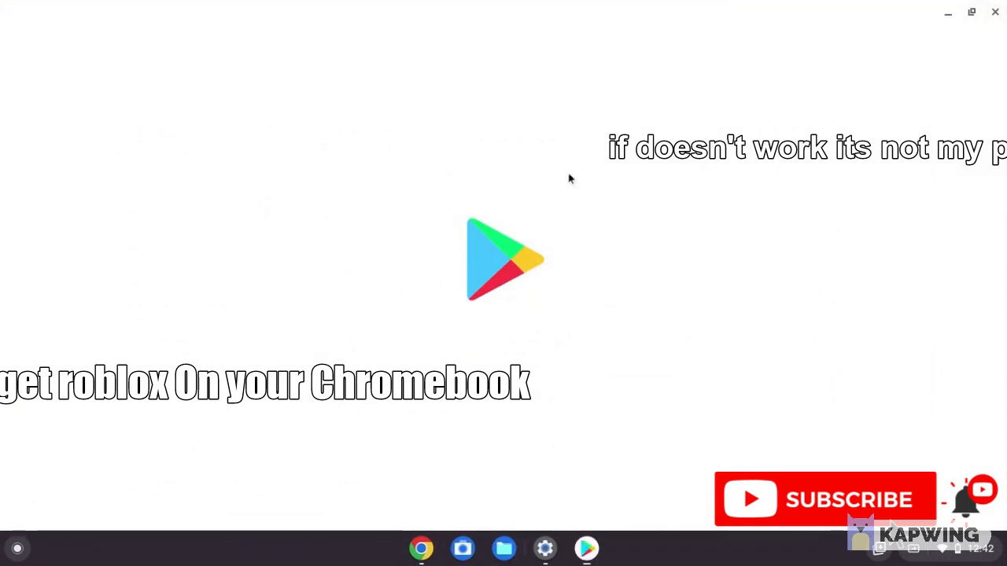
mouse_move(410, 274)
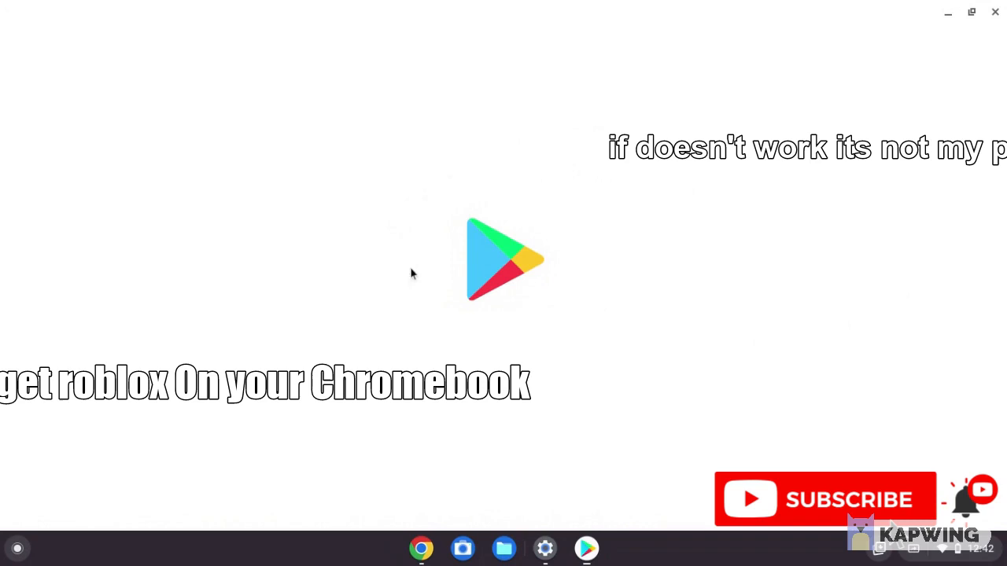
mouse_move(475, 177)
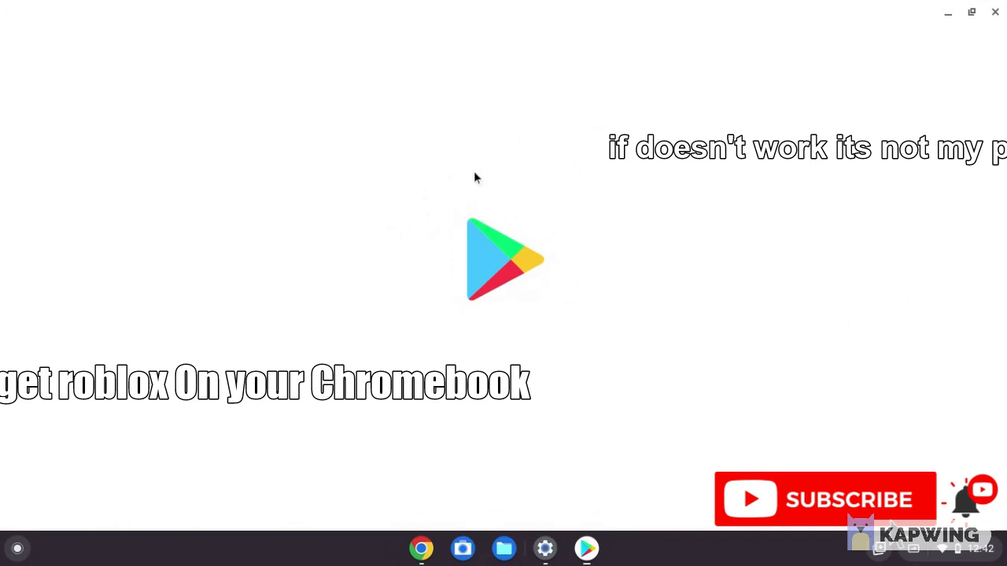
mouse_move(485, 333)
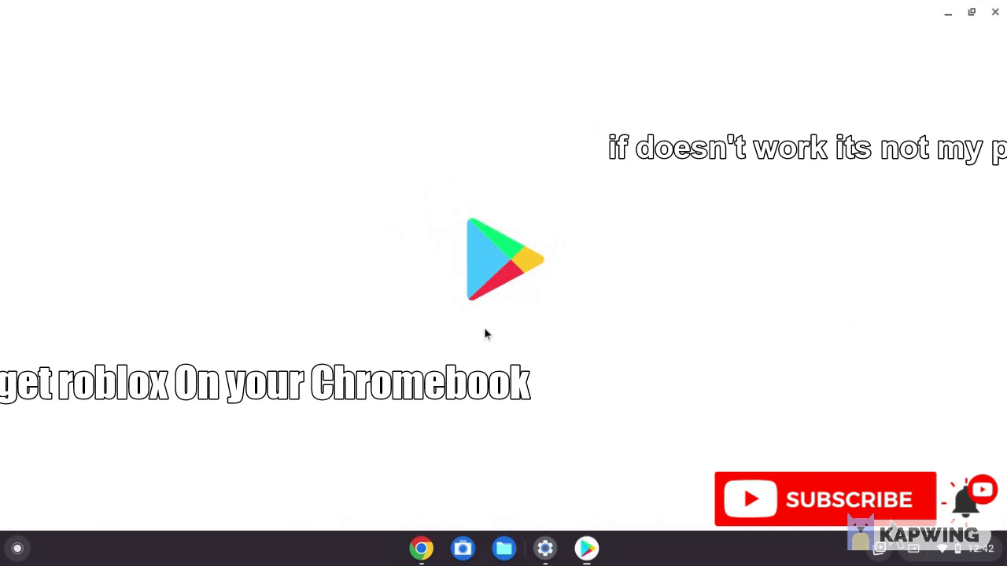
mouse_move(362, 368)
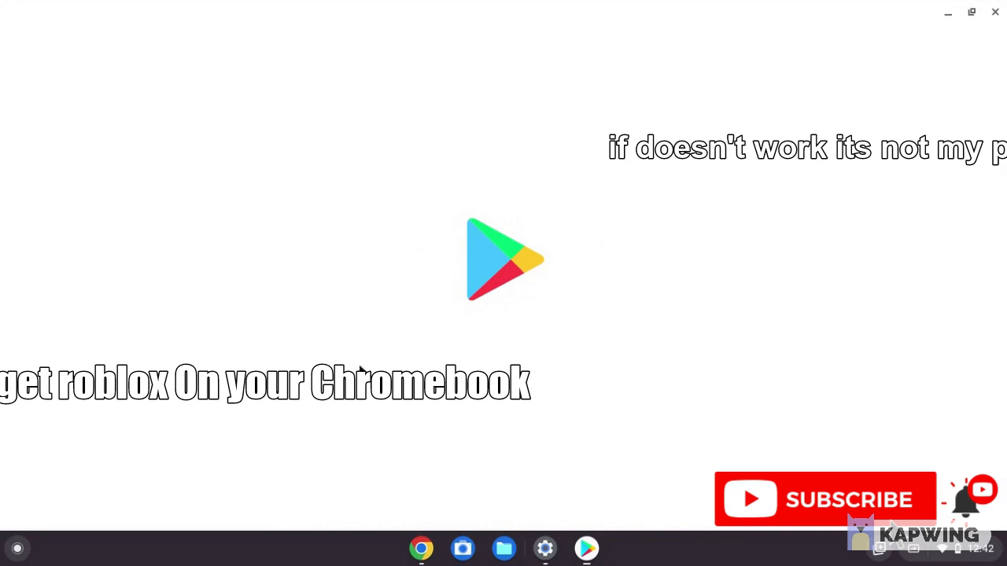
mouse_move(183, 424)
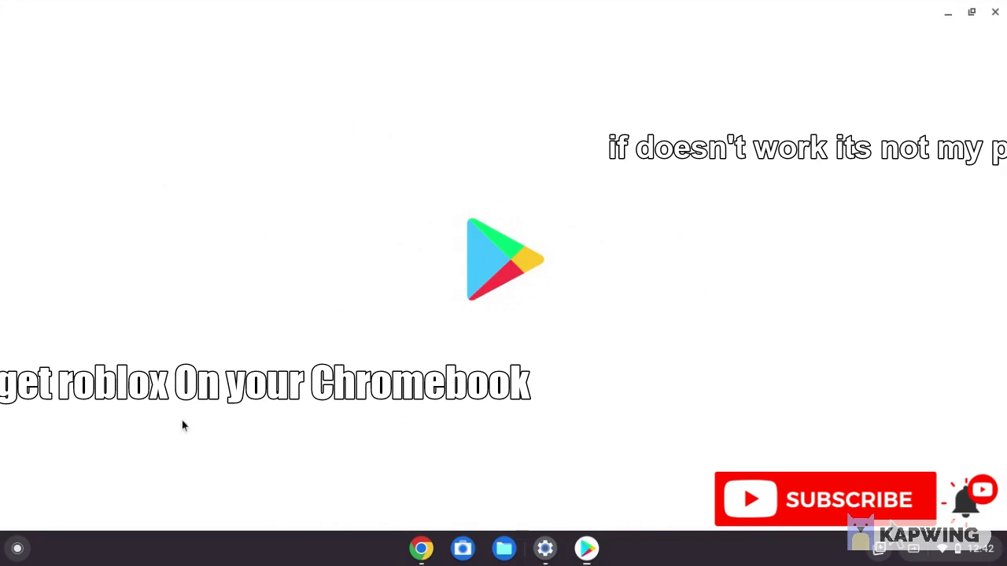
mouse_move(418, 179)
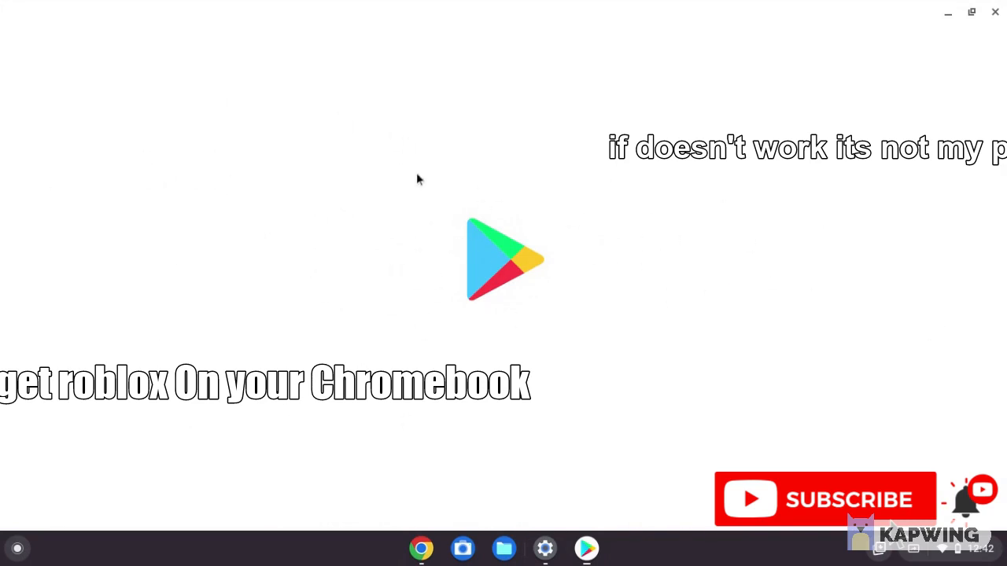
mouse_move(418, 211)
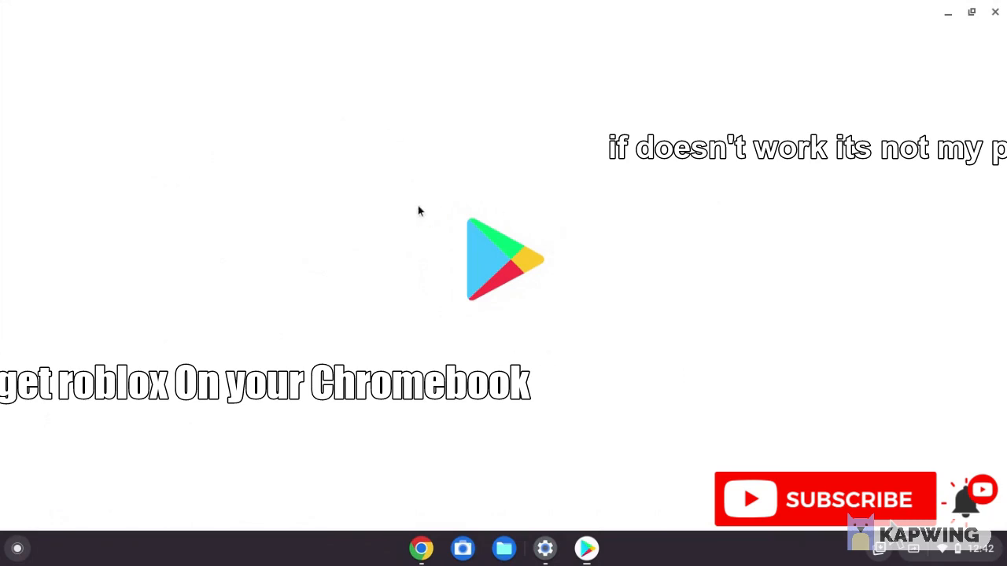
mouse_move(327, 323)
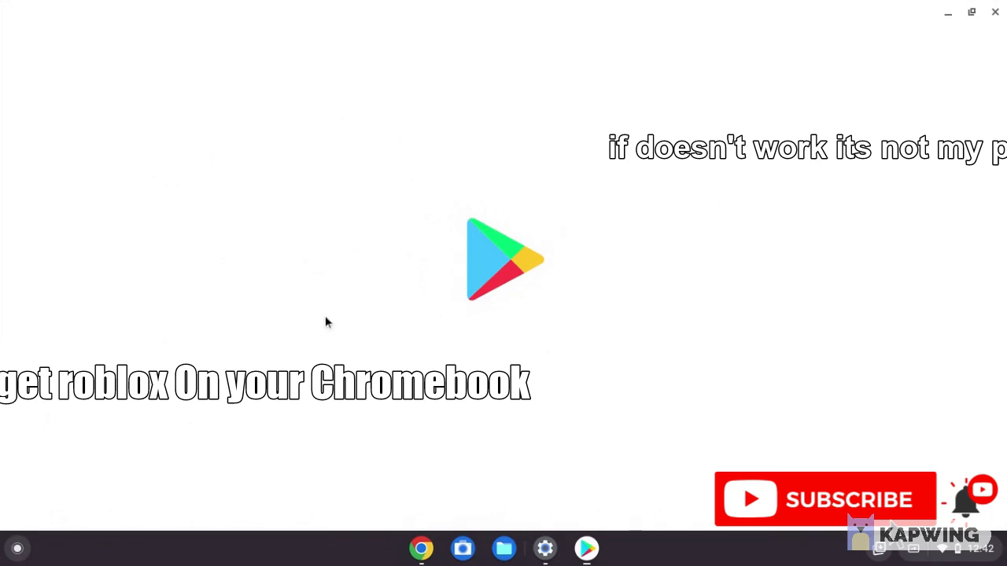
mouse_move(578, 275)
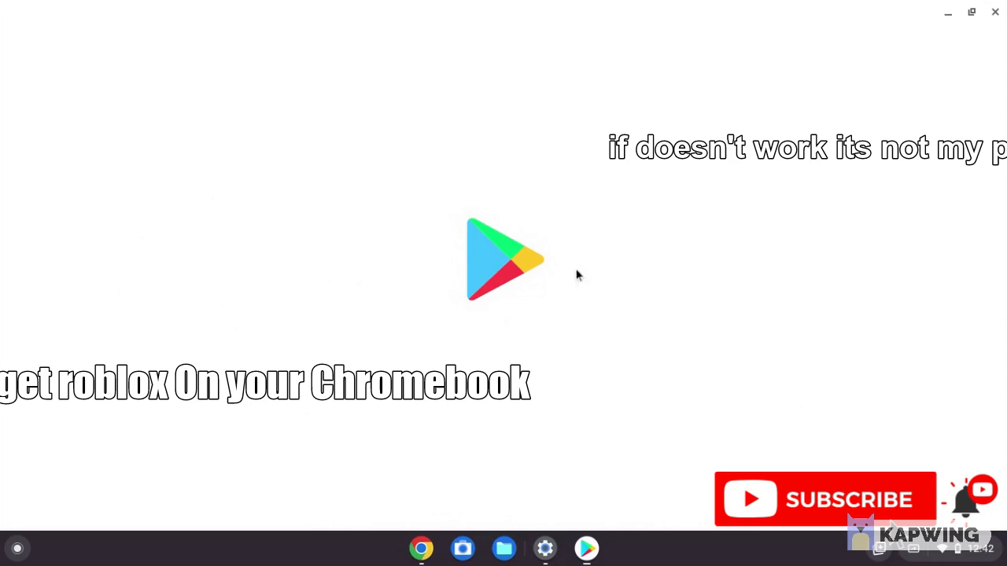
mouse_move(580, 261)
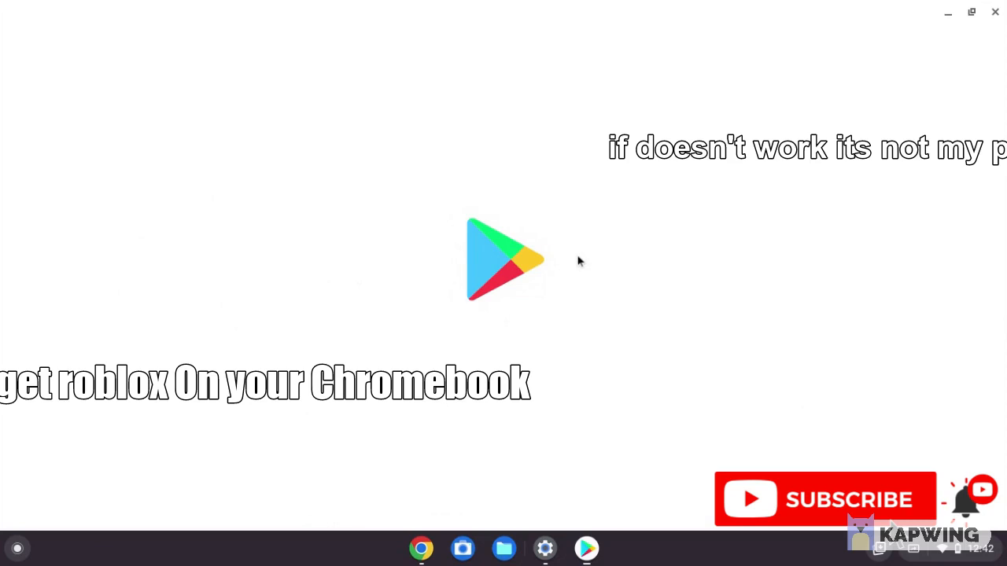
mouse_move(848, 404)
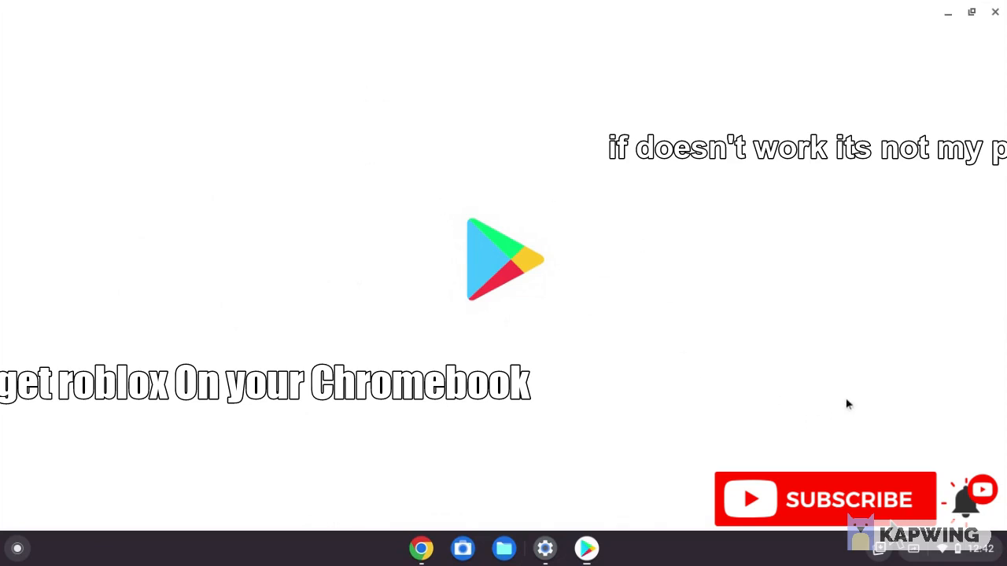
mouse_move(843, 379)
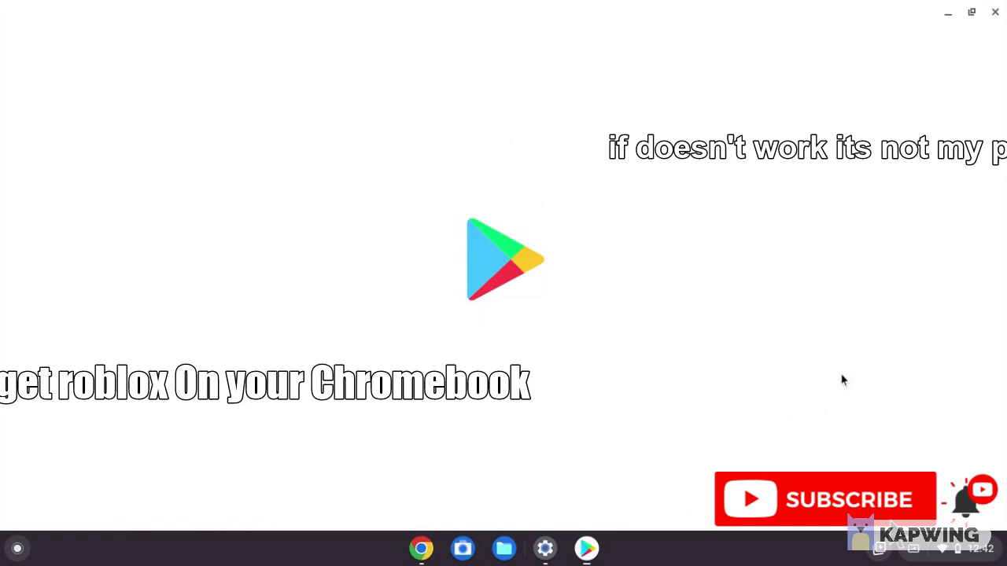
mouse_move(480, 462)
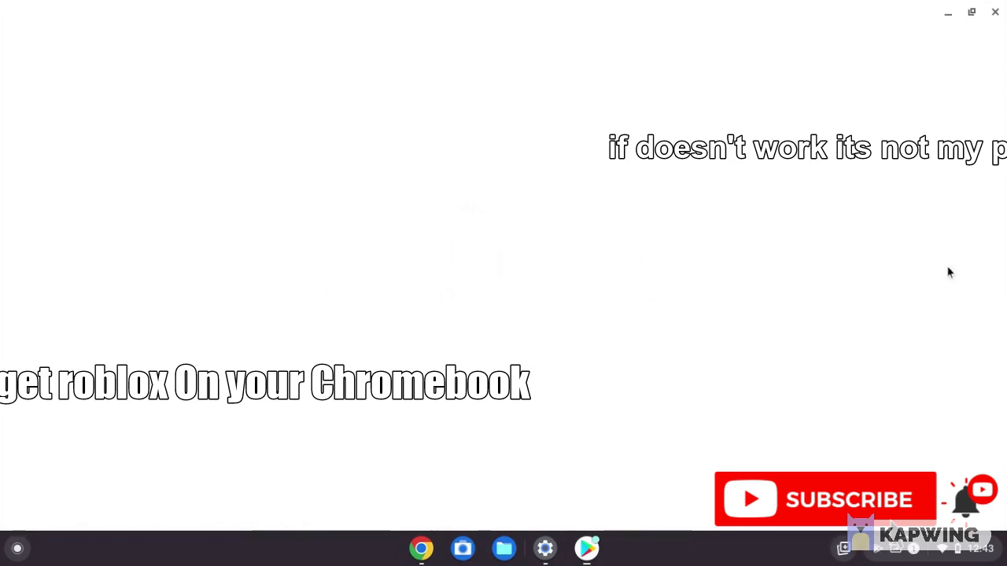
Step: Install Roblox from the Top charts free games list in Play Store
left_click(586, 547)
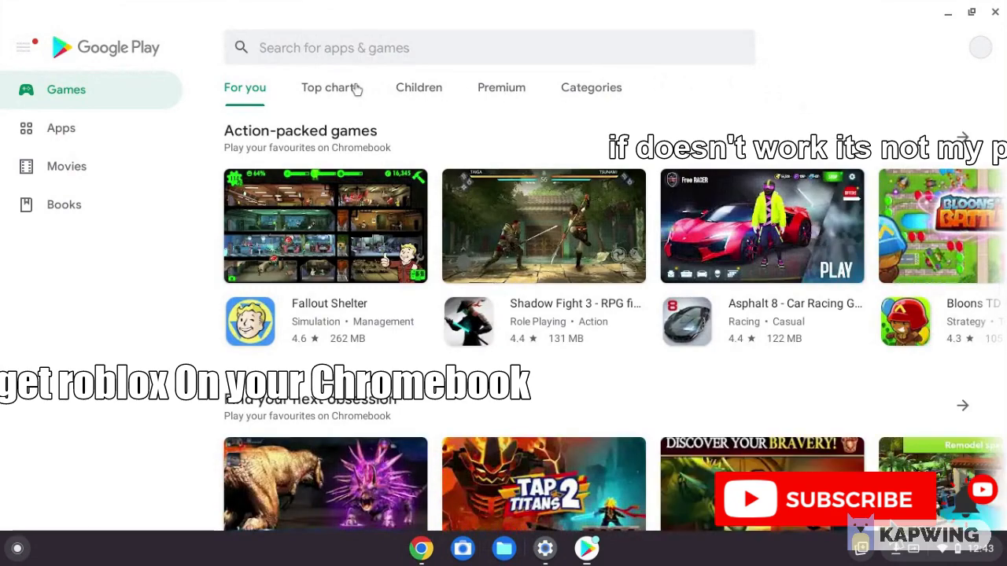
left_click(331, 88)
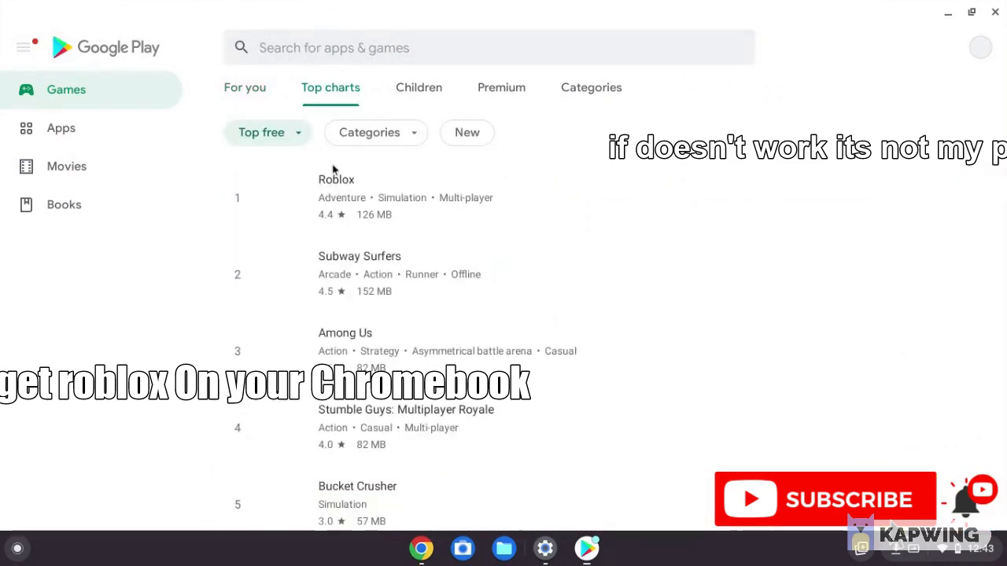
mouse_move(481, 180)
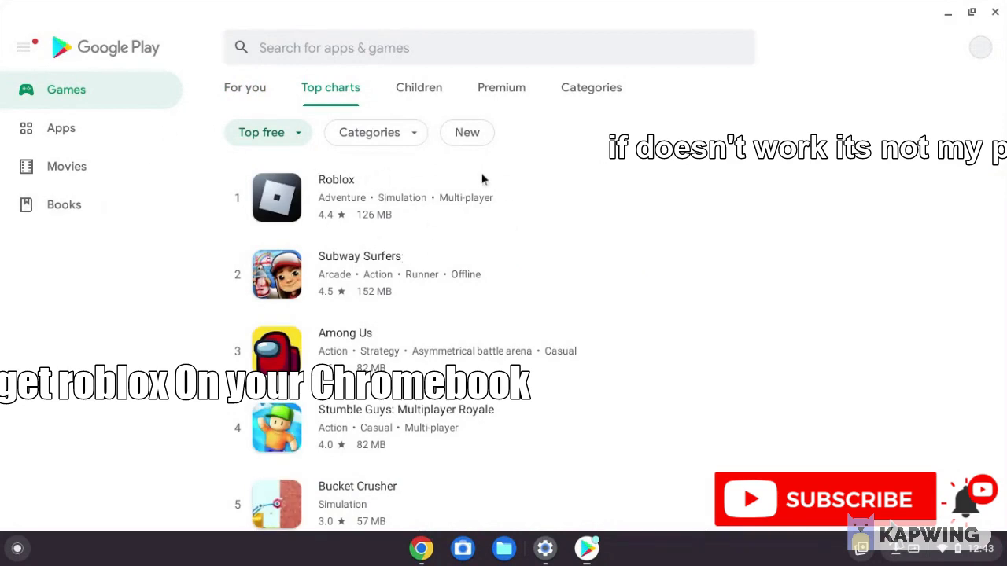
mouse_move(325, 198)
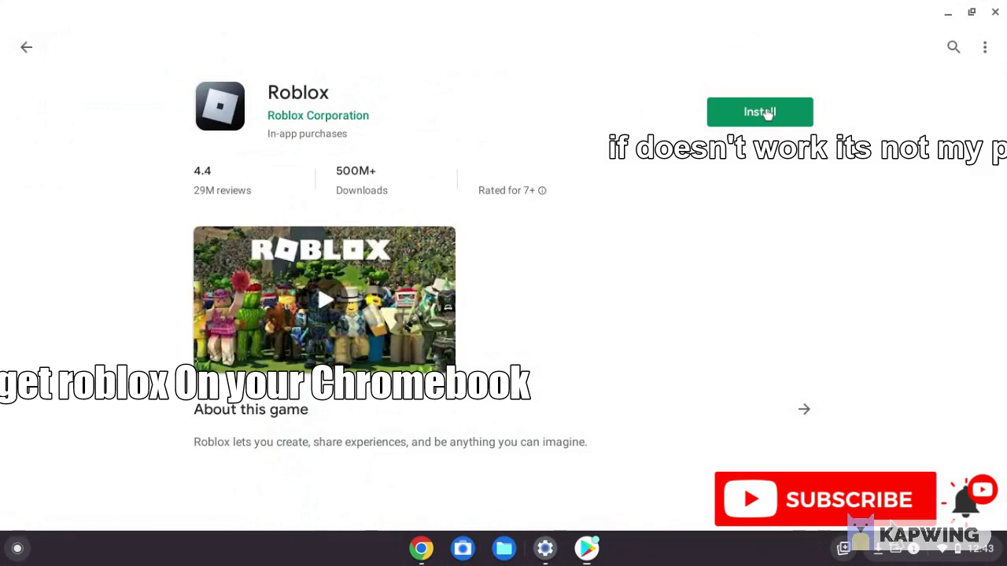
left_click(758, 112)
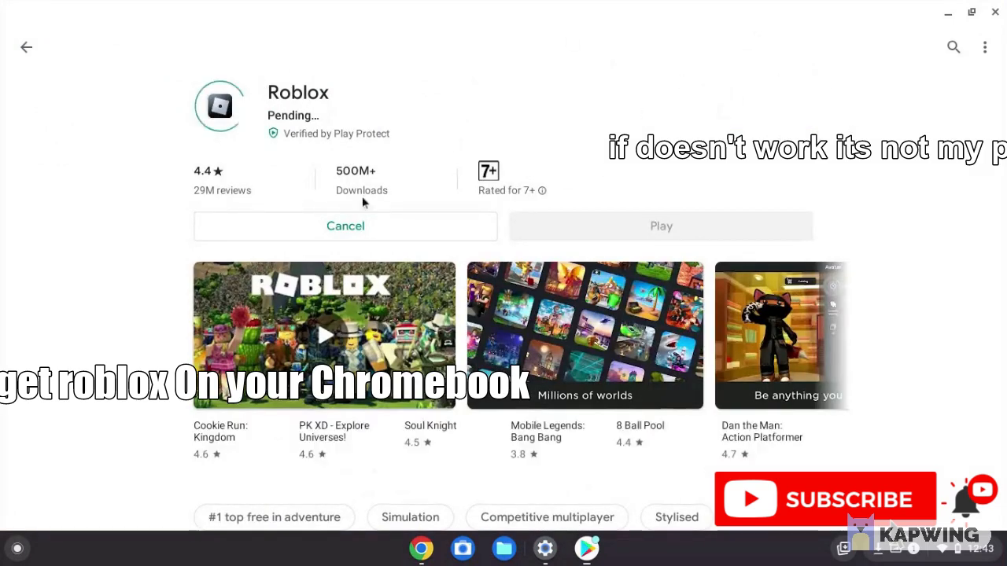
scroll("down", 3)
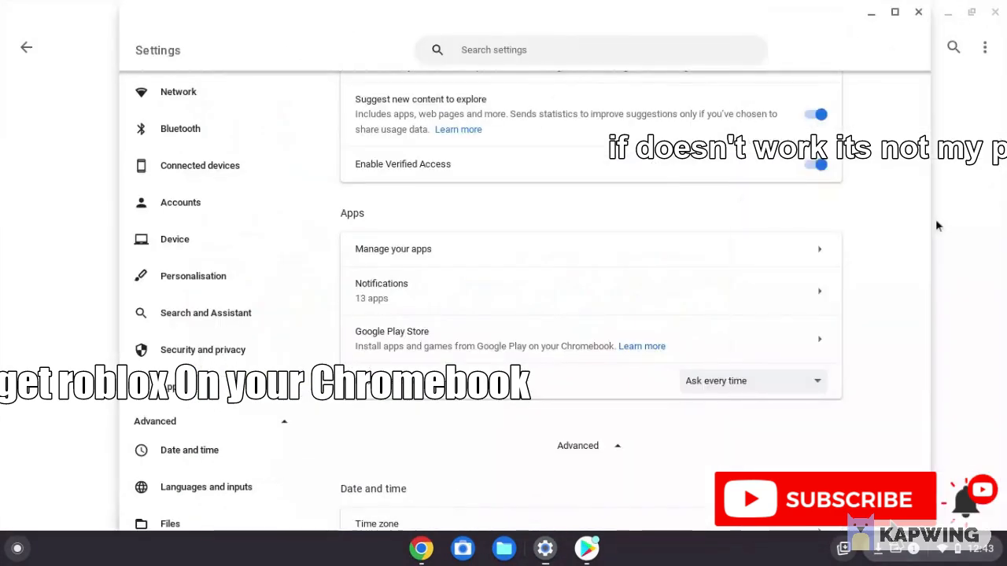
Step: Go to the Developers section under Advanced in the Settings sidebar
scroll("down", 3)
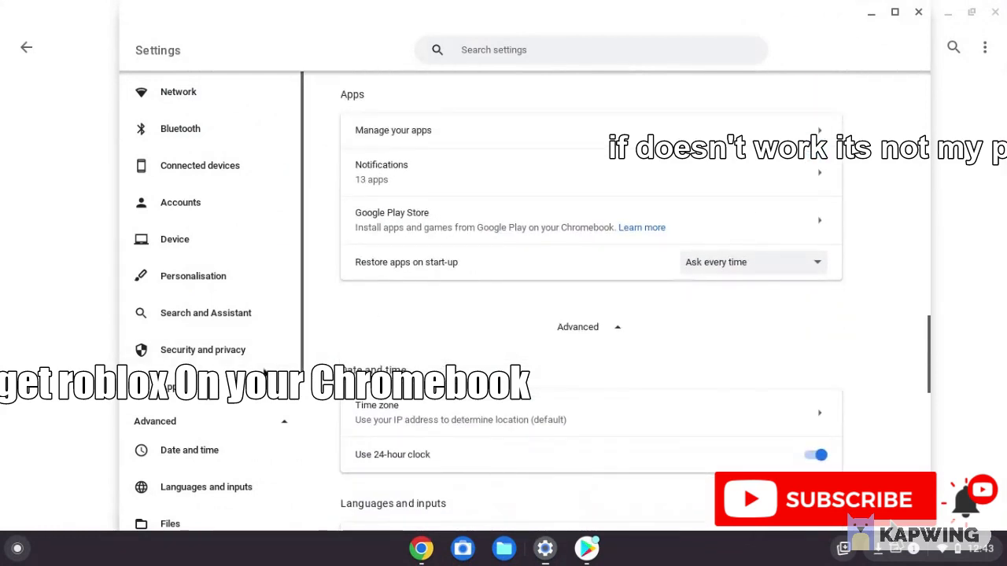
scroll("down", 3)
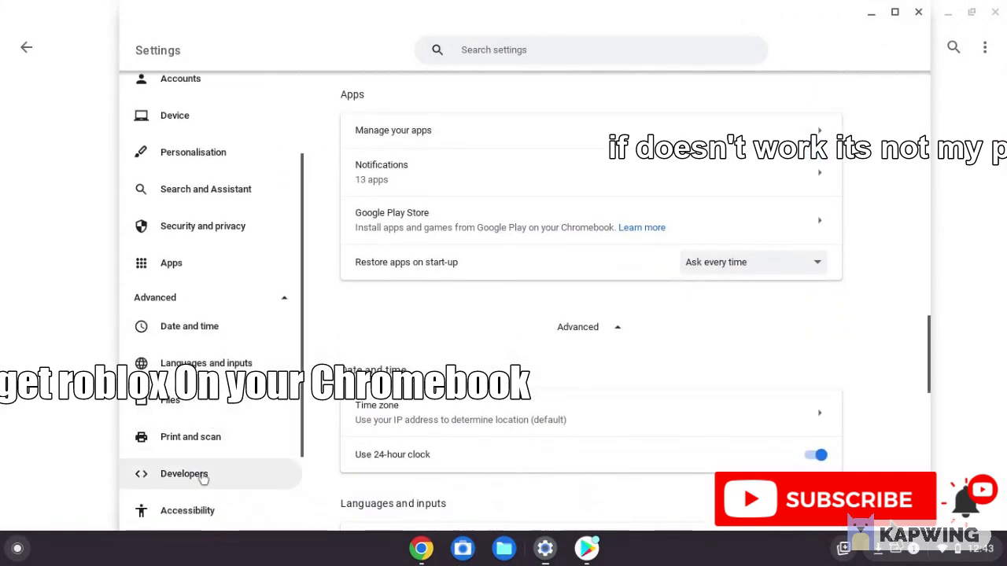
left_click(184, 474)
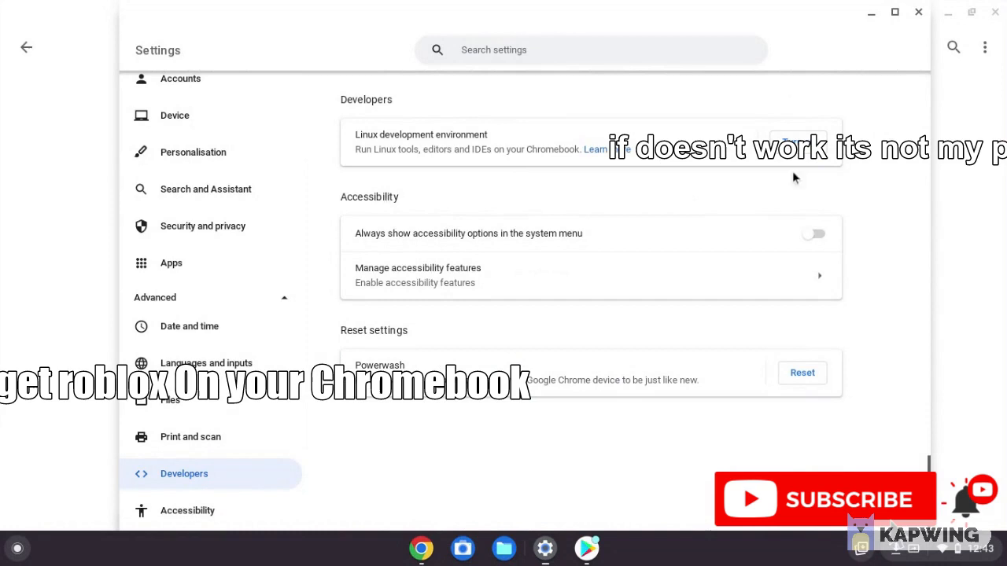
mouse_move(833, 107)
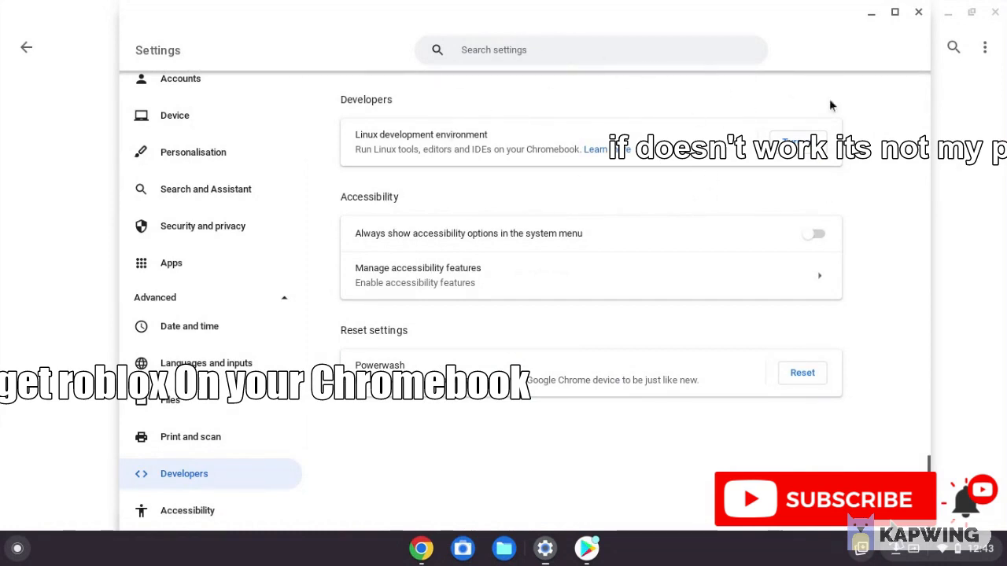
mouse_move(519, 155)
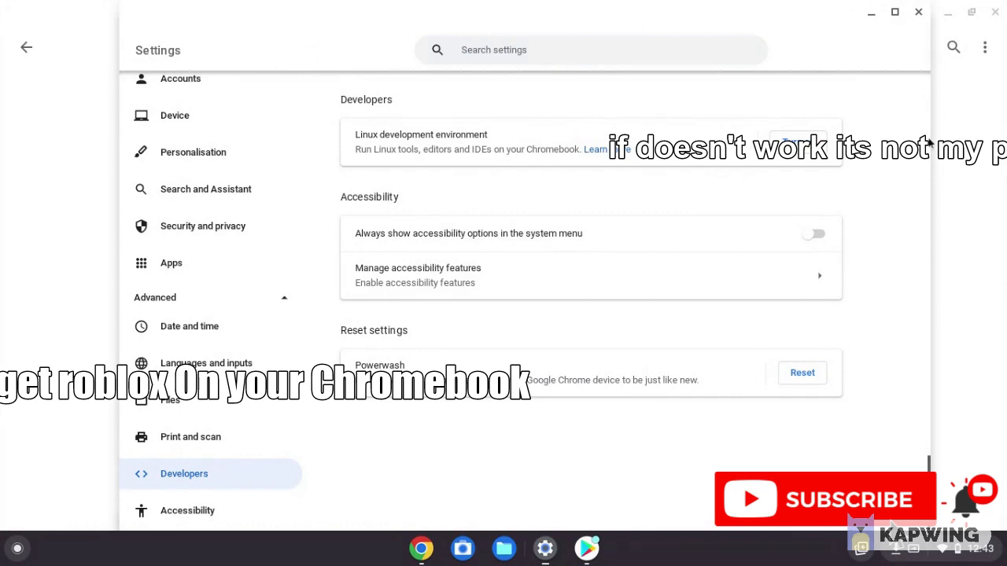
mouse_move(870, 15)
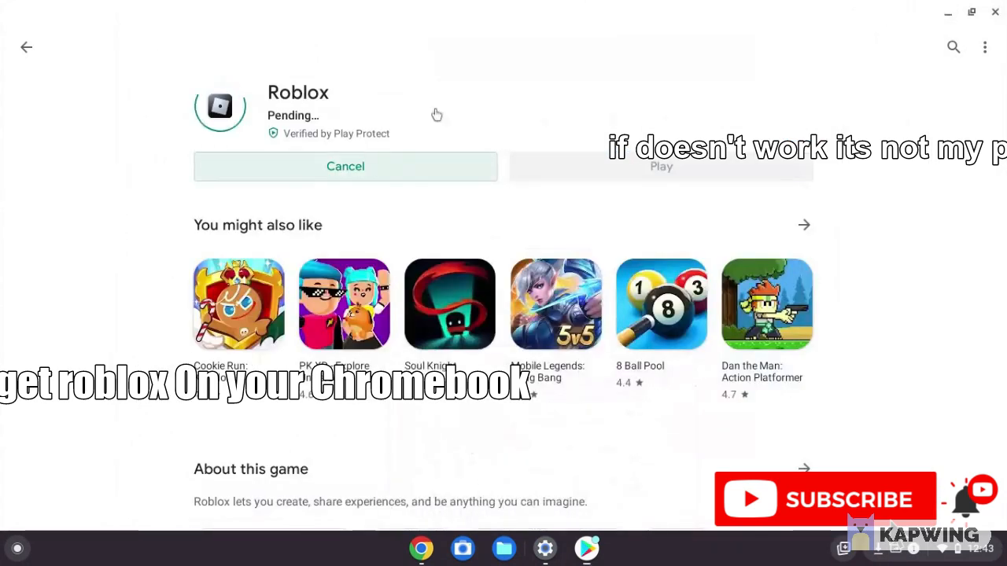
mouse_move(86, 307)
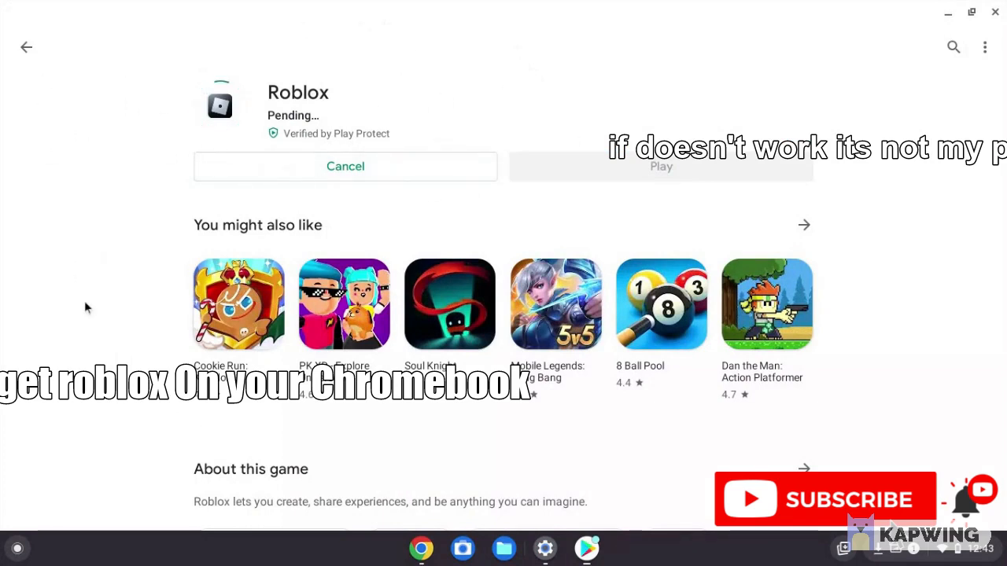
mouse_move(161, 185)
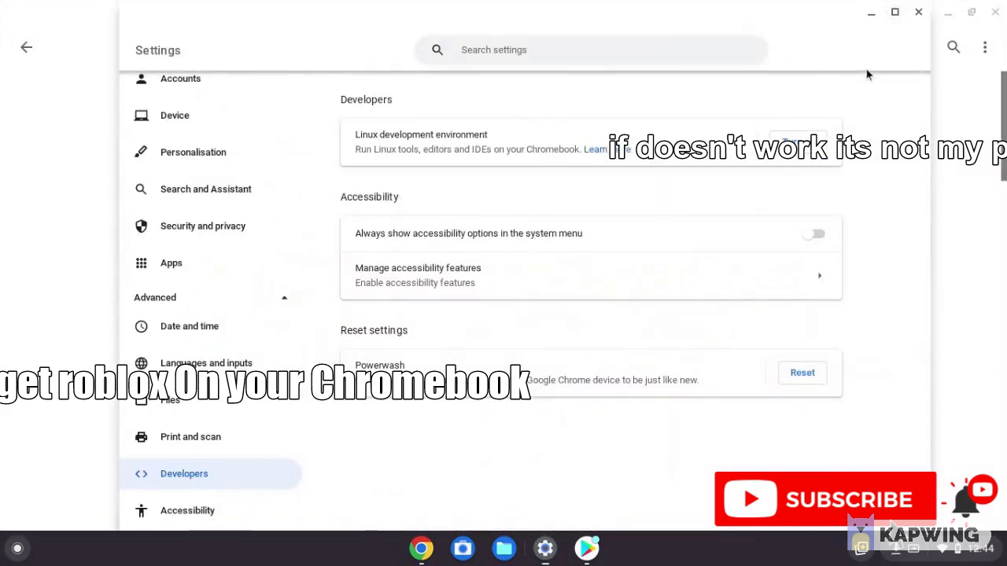
mouse_move(296, 139)
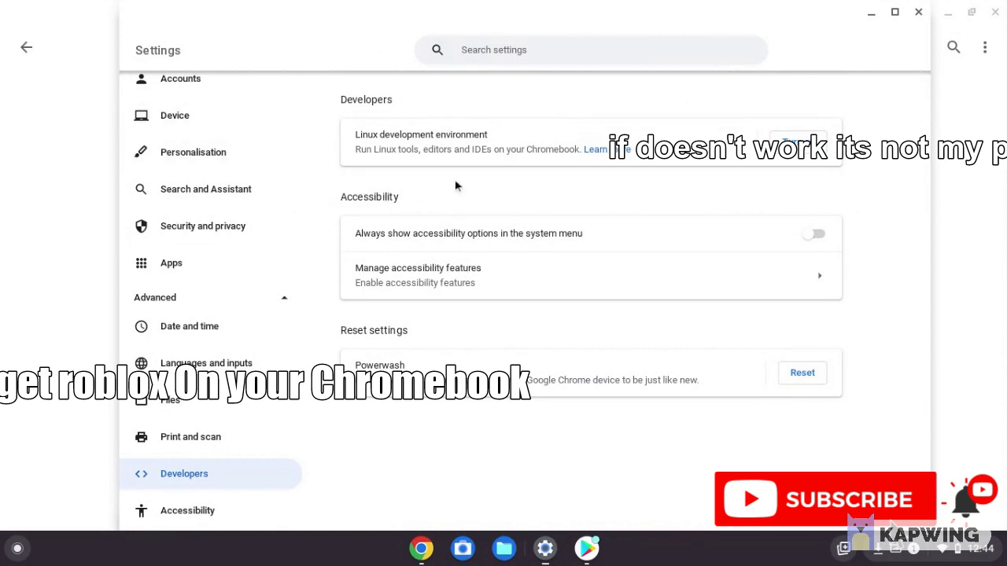
mouse_move(704, 99)
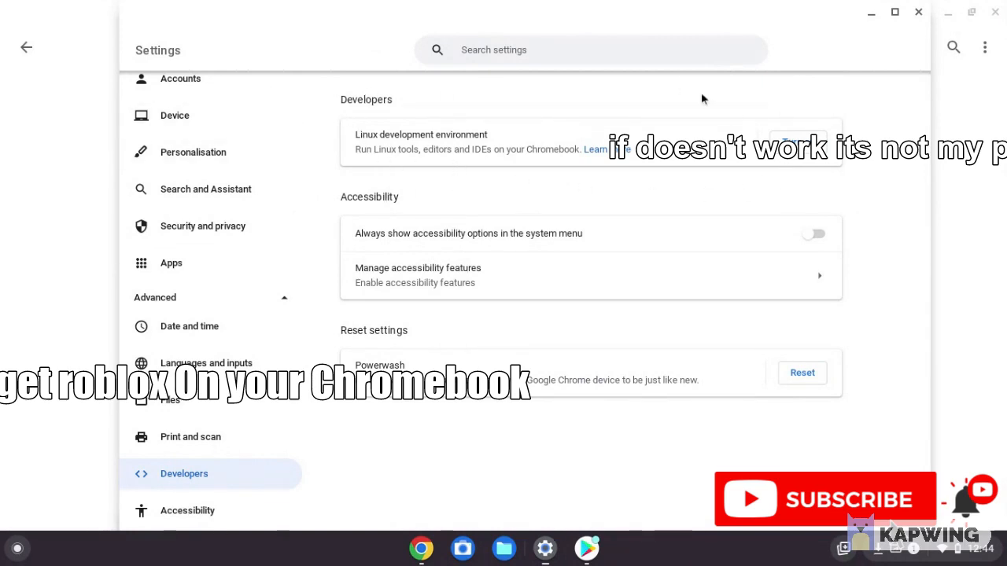
mouse_move(811, 179)
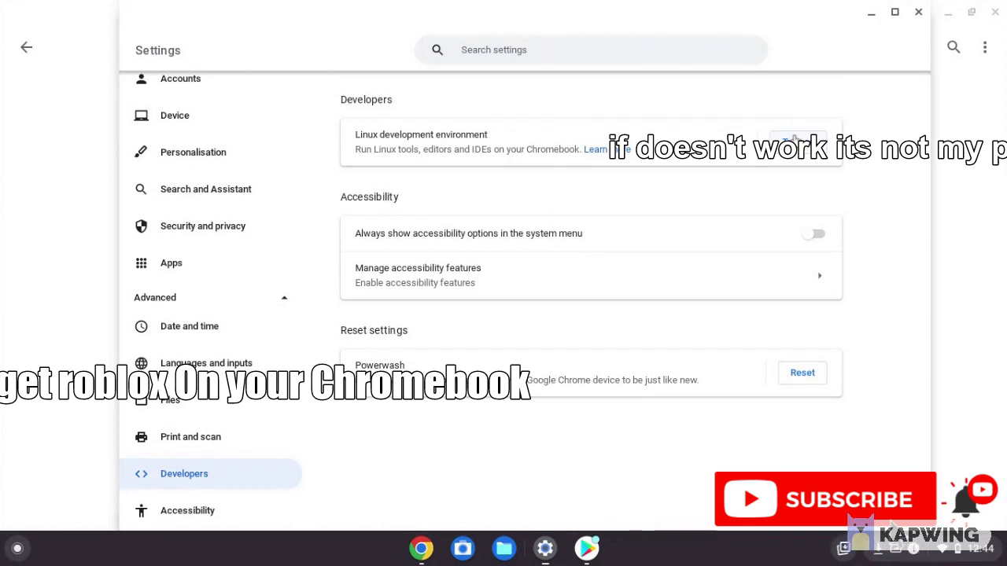
Step: Turn on the Linux development environment to launch its setup dialog
left_click(796, 135)
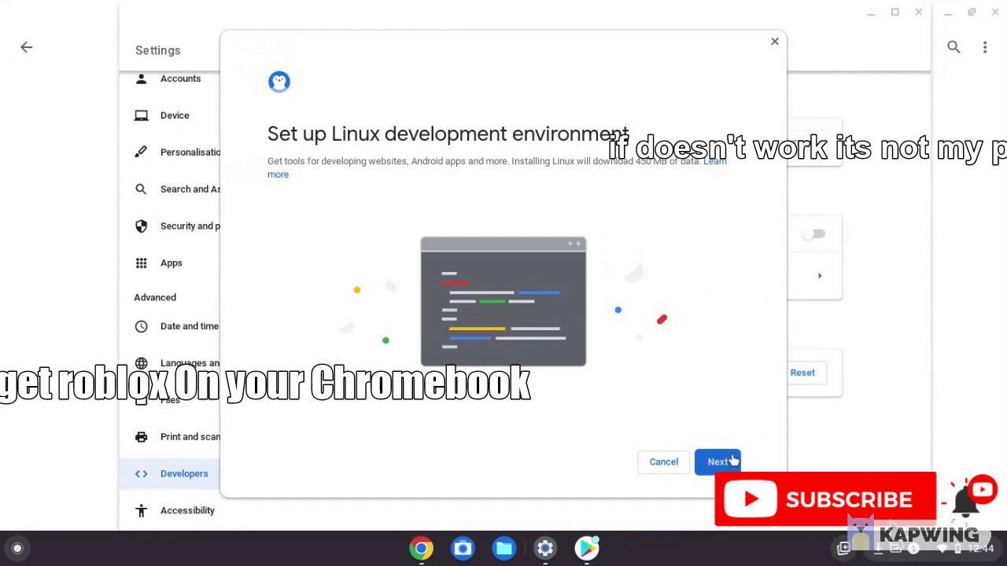
Step: Continue the Linux setup past the introduction to the username and disk size step
left_click(717, 463)
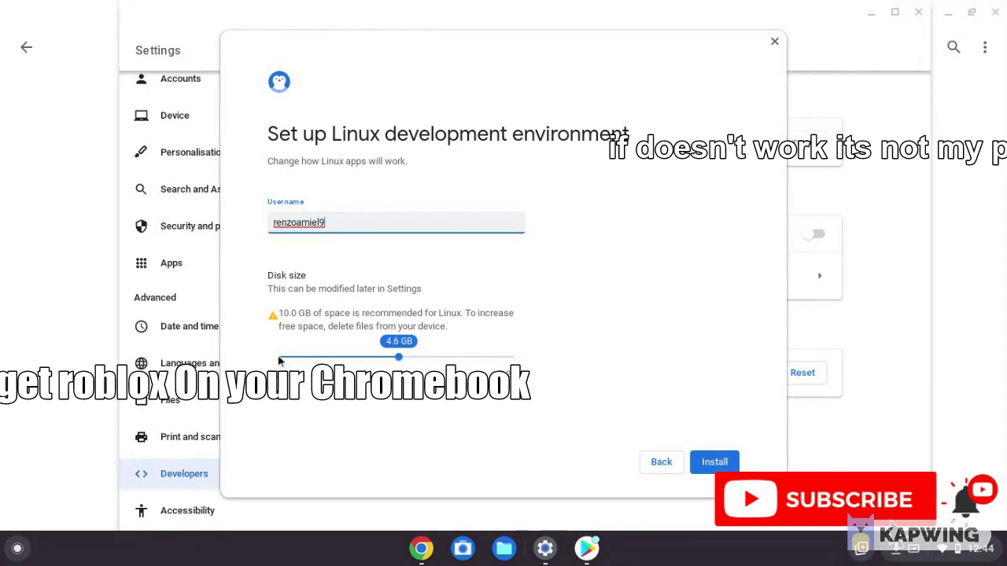
mouse_move(658, 326)
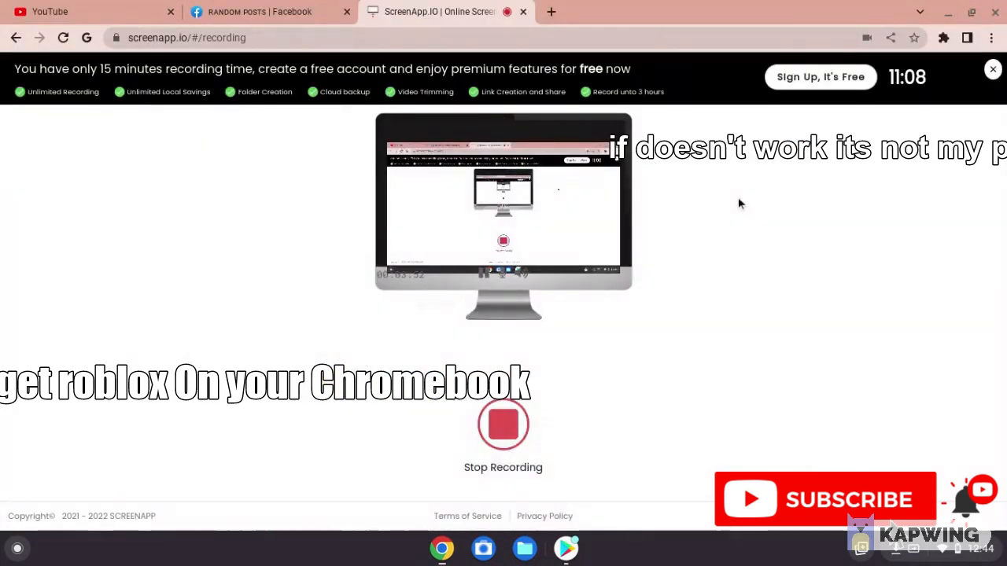
mouse_move(733, 248)
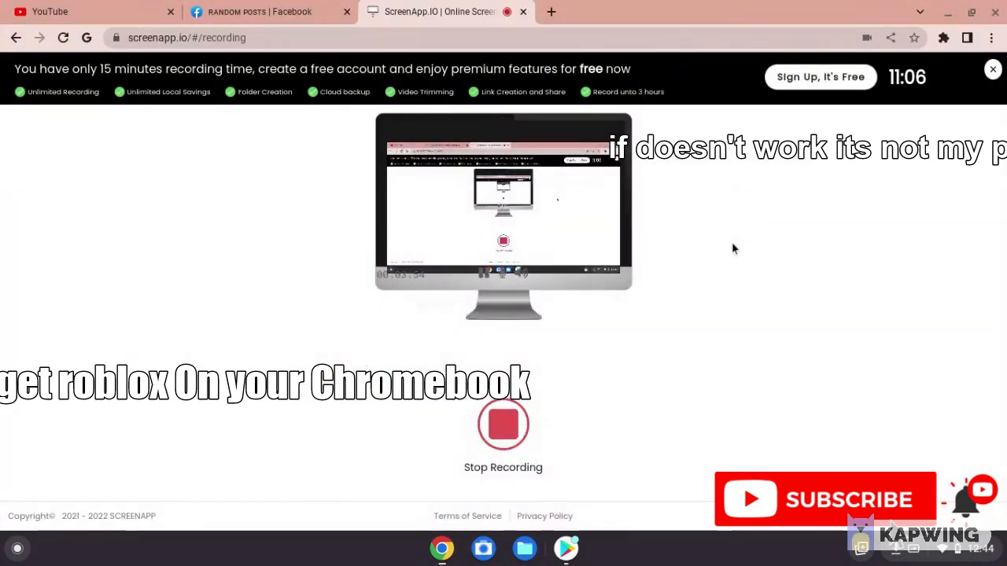
mouse_move(363, 264)
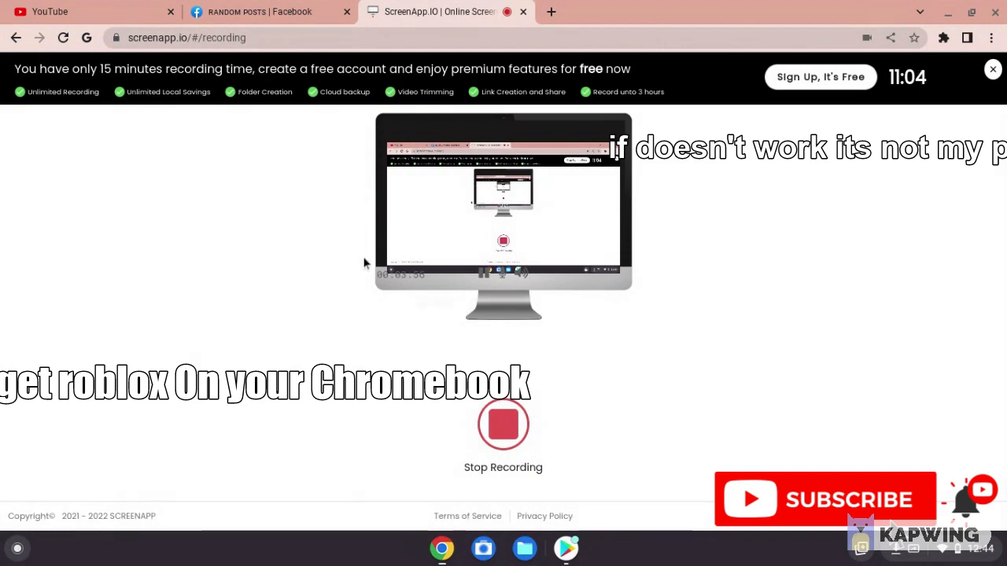
mouse_move(642, 296)
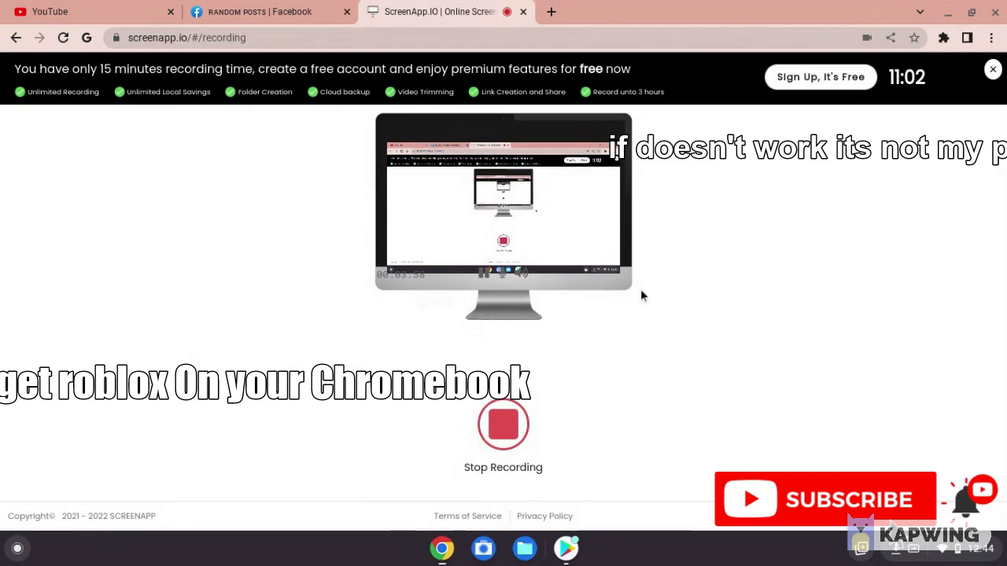